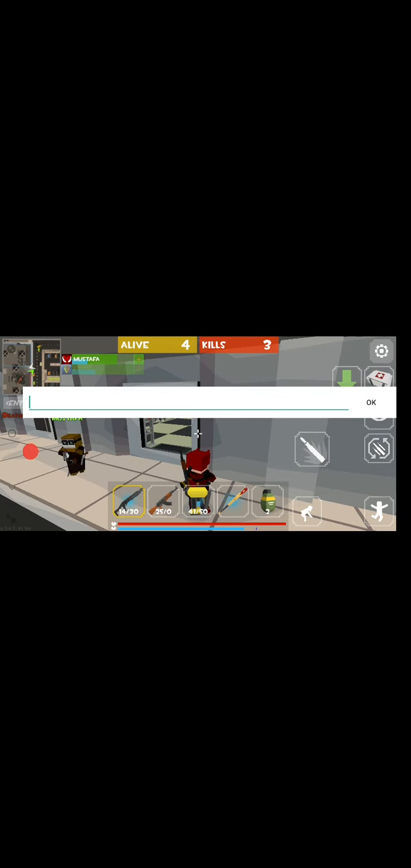
type("Mm")
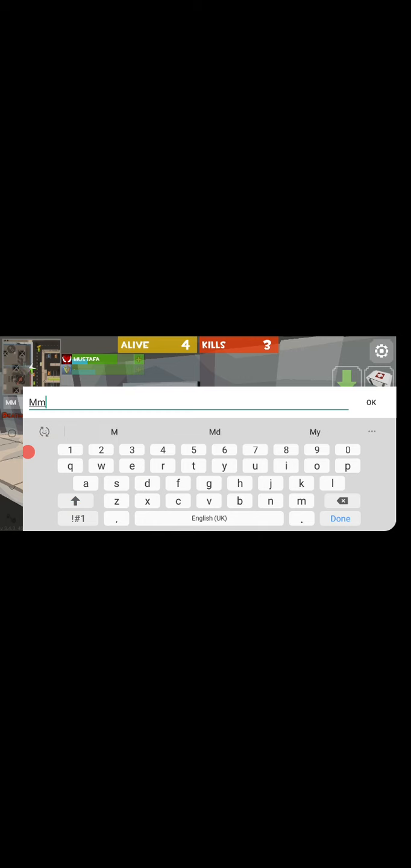